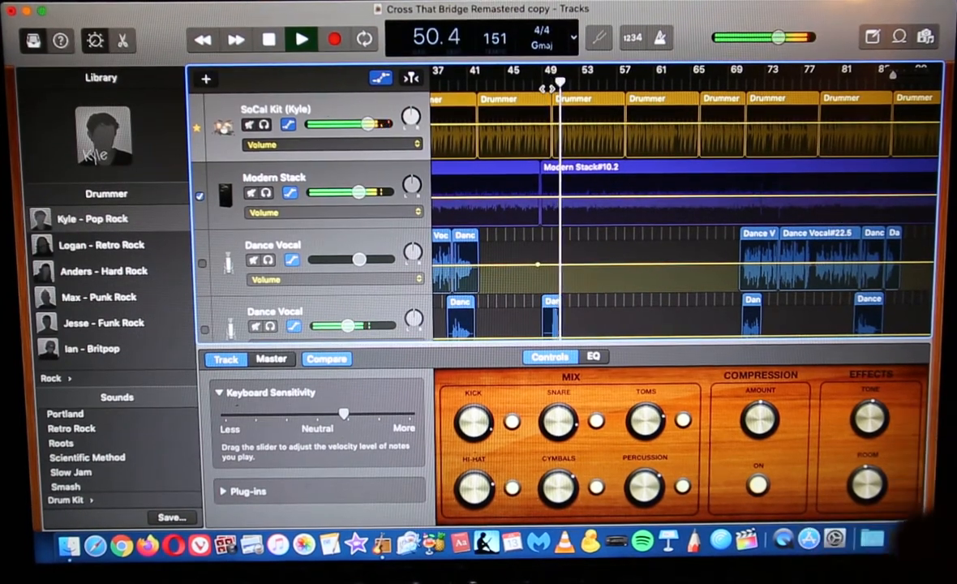
# Stop playback with the playhead near bar 49 and split all regions there
pyautogui.click(300, 39)
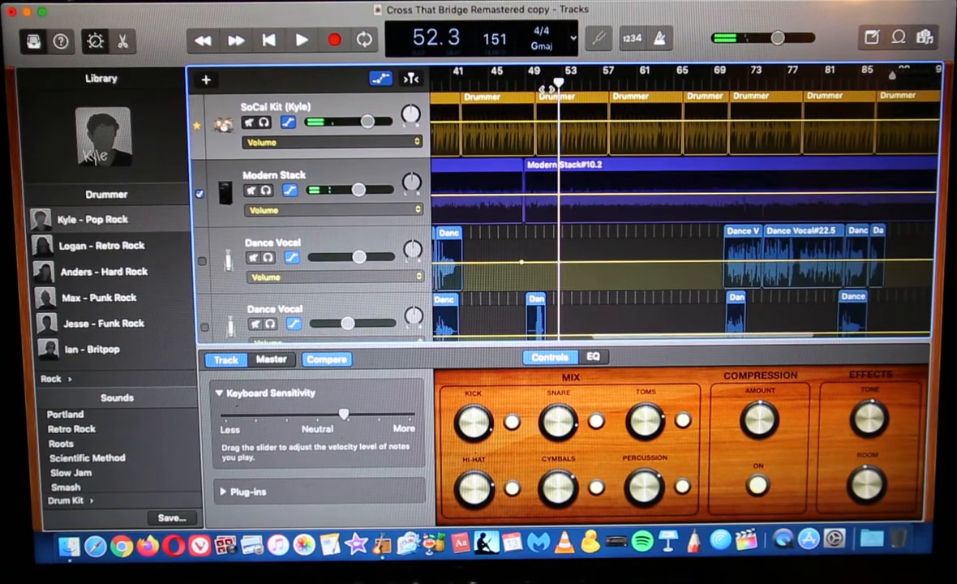
pyautogui.click(301, 40)
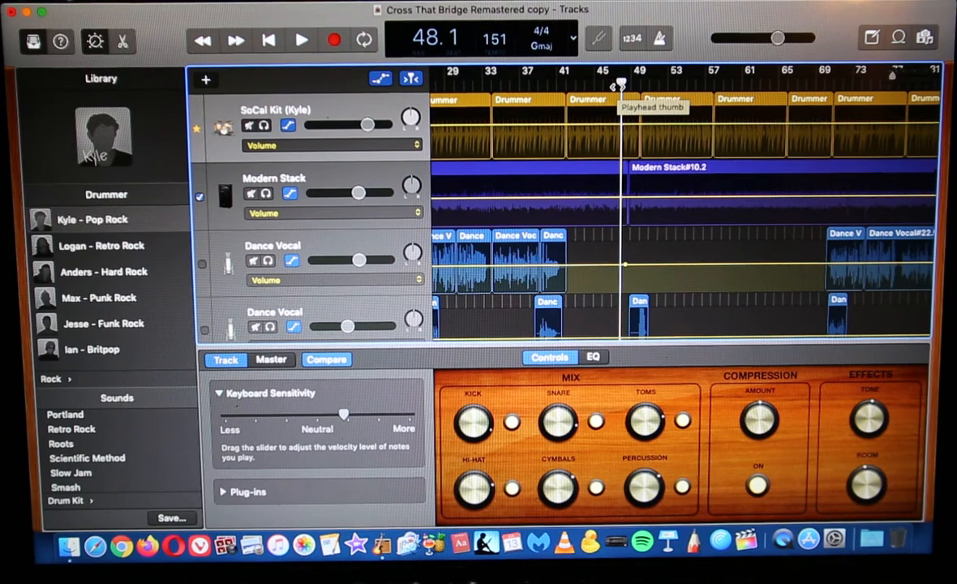
pyautogui.click(300, 39)
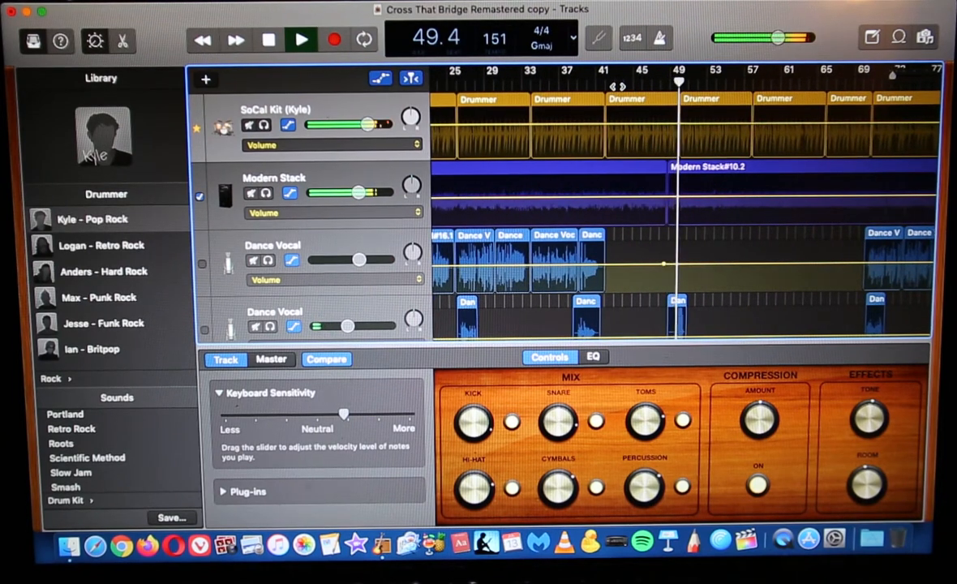
pyautogui.click(301, 40)
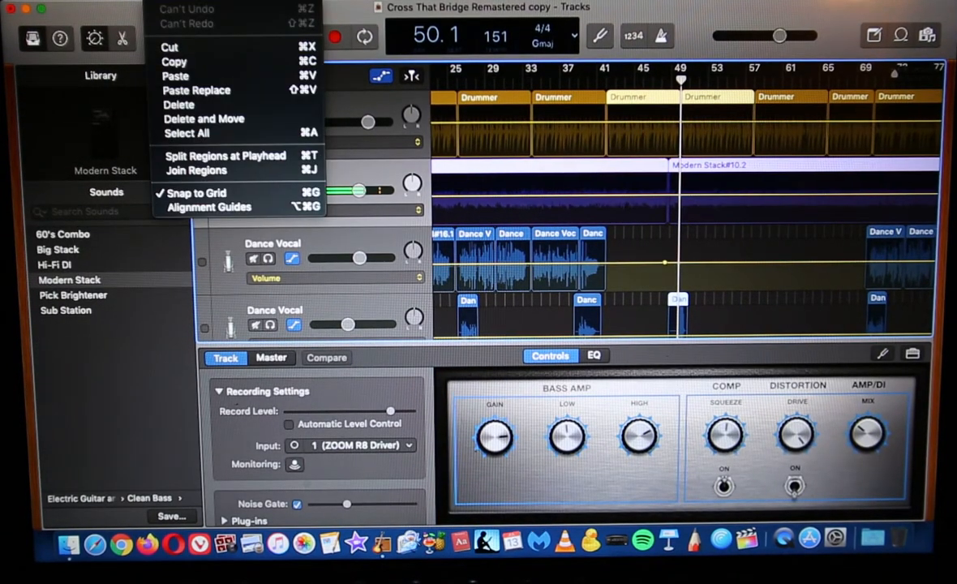
pyautogui.moveTo(225, 155)
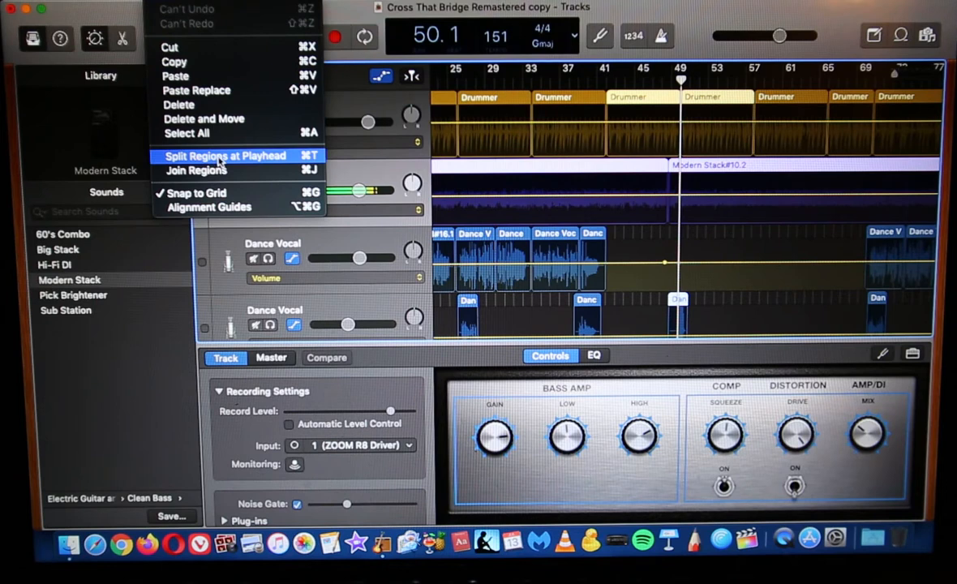
pyautogui.click(225, 155)
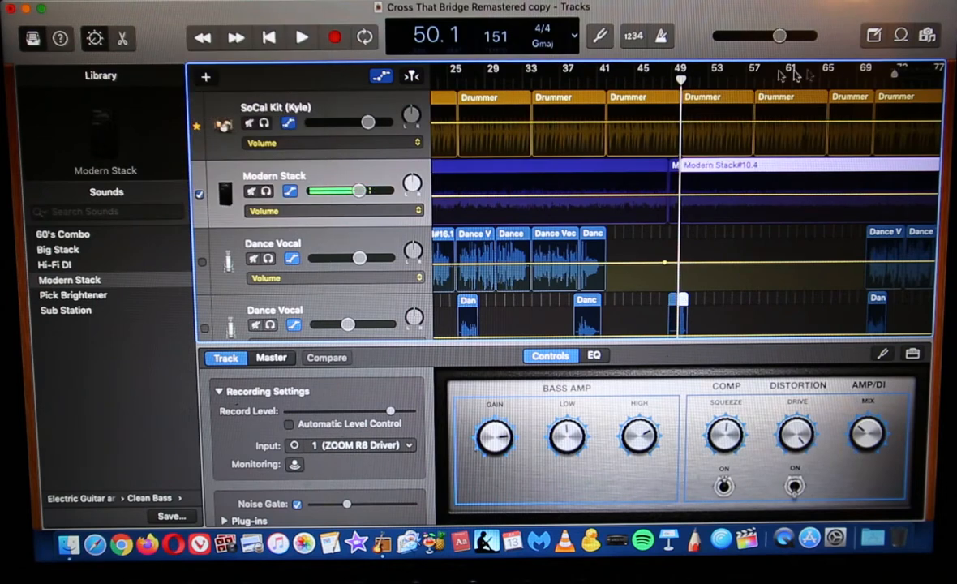
# Scroll the arrangement to view the tracks below after the bar 49 split
pyautogui.scroll(-3)
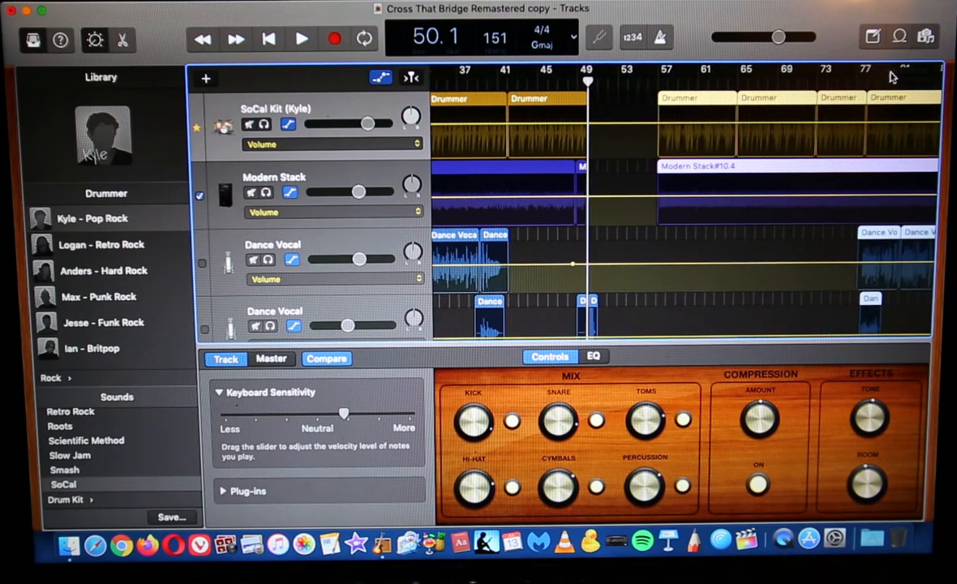
# Select the regions after the split and drag them further right, widening the gap
pyautogui.click(557, 80)
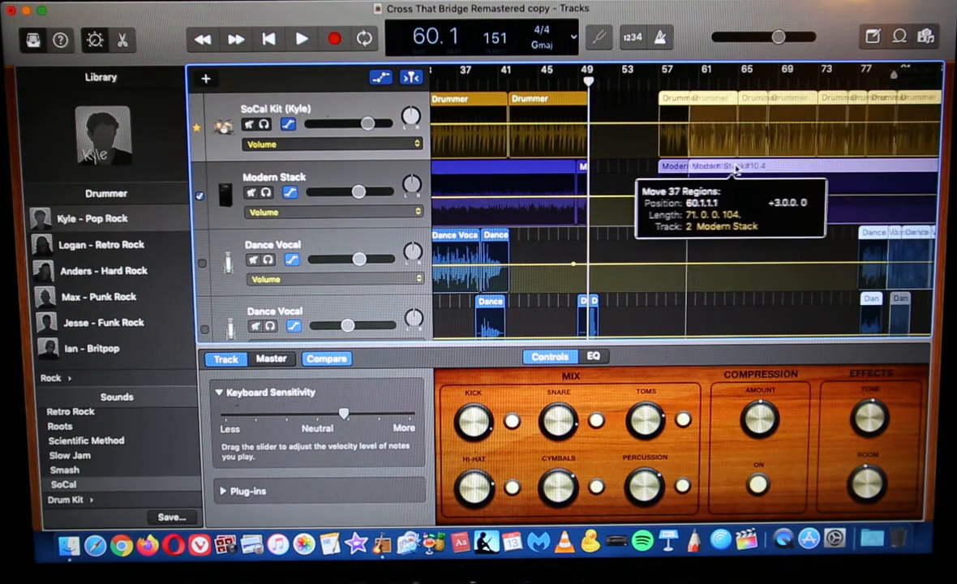
pyautogui.moveTo(729, 167); pyautogui.dragTo(779, 166)
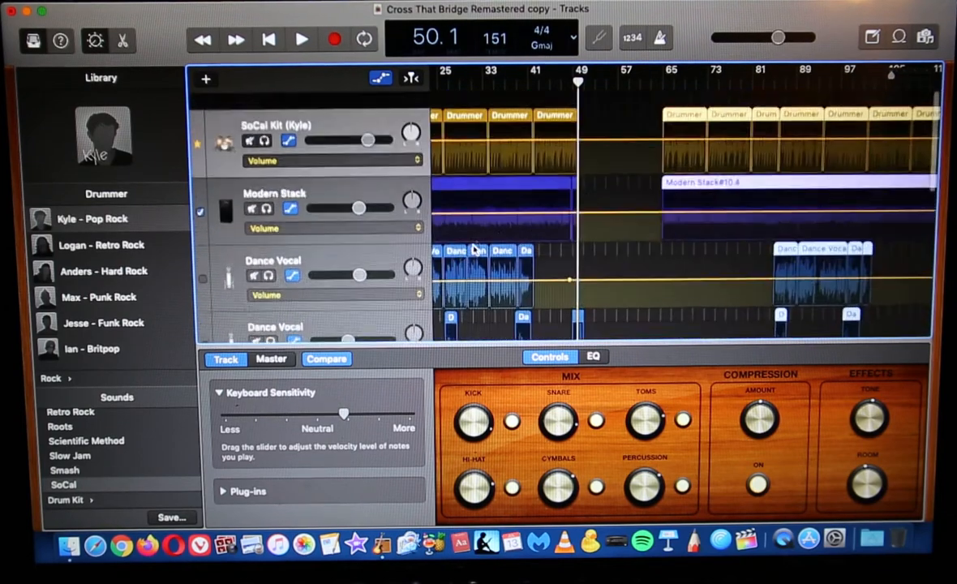
pyautogui.scroll(-3)
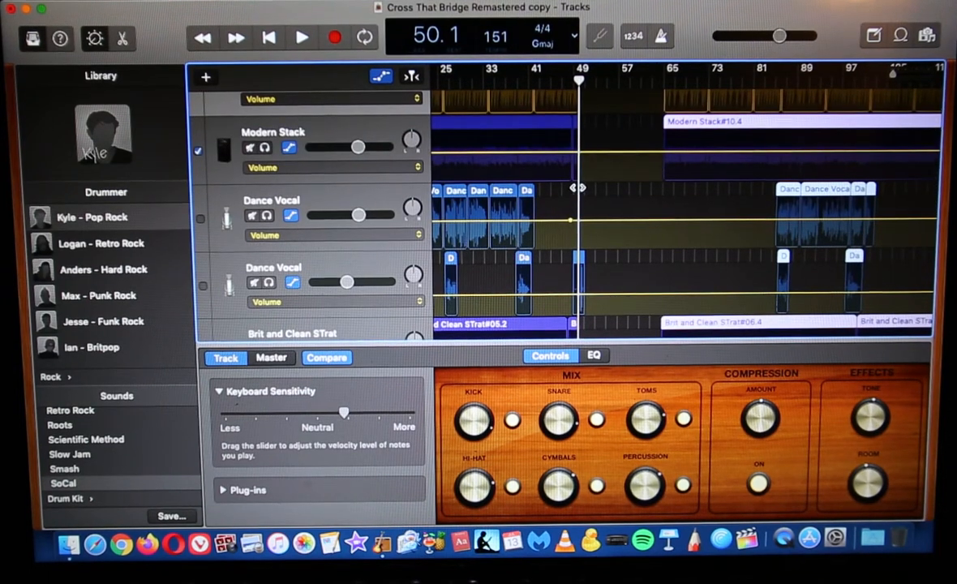
pyautogui.moveTo(705, 212)
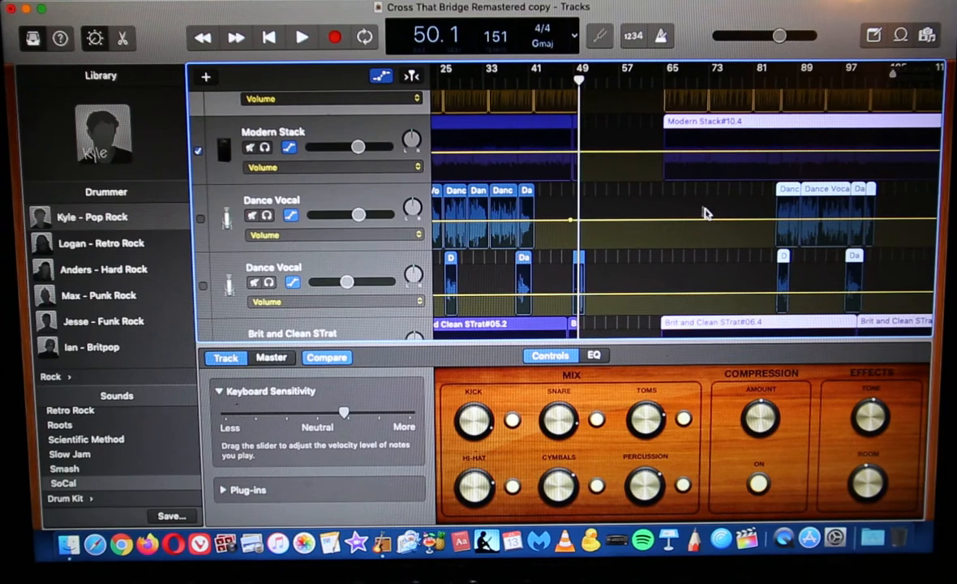
pyautogui.moveTo(663, 168)
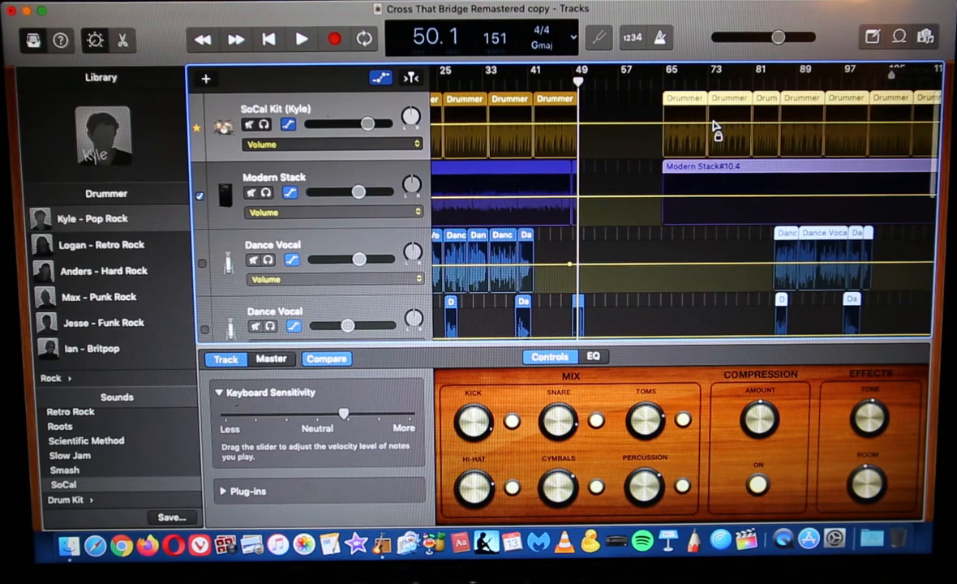
# Drag the later regions left past bar 50 toward bar 41, then start playback
pyautogui.click(730, 165)
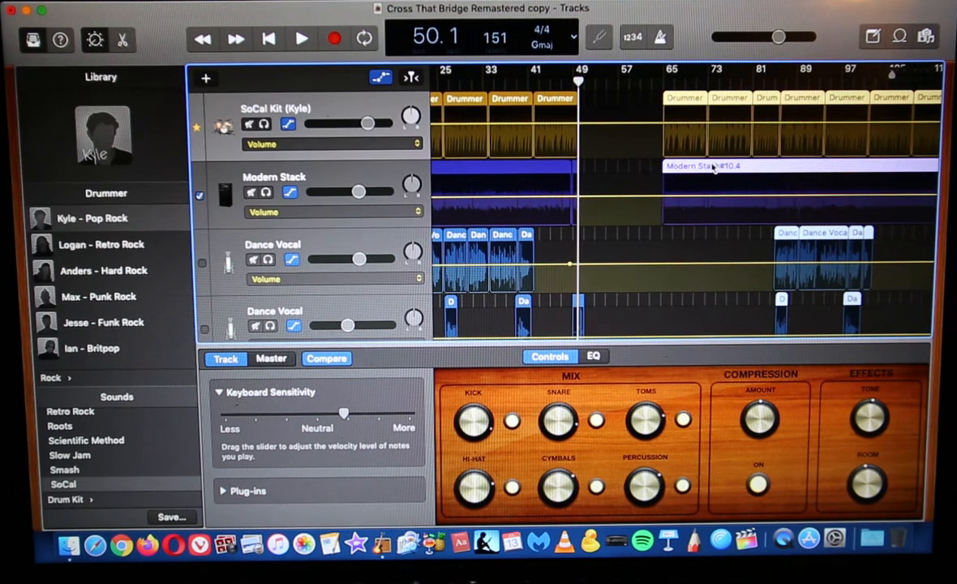
pyautogui.moveTo(713, 166); pyautogui.dragTo(621, 166)
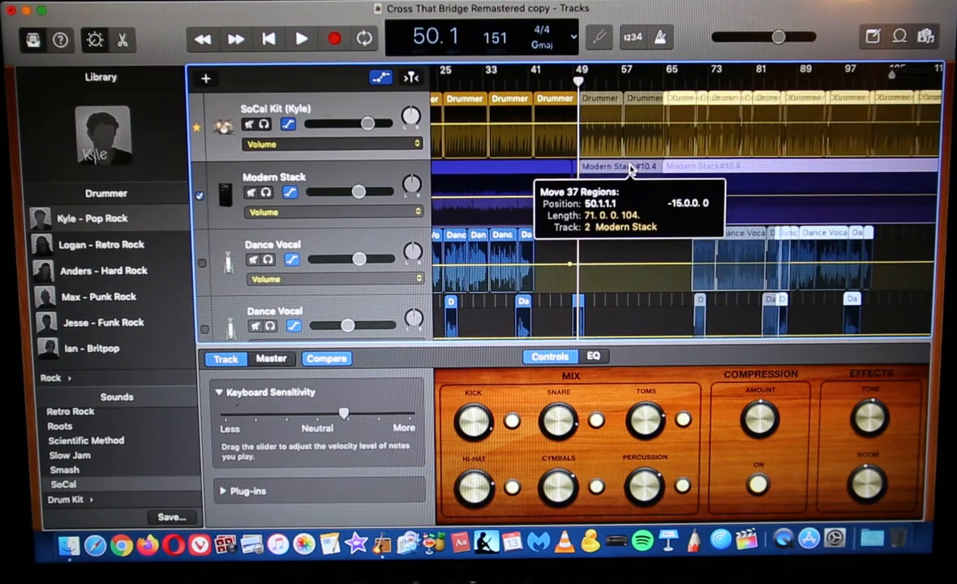
pyautogui.moveTo(616, 166); pyautogui.dragTo(576, 166)
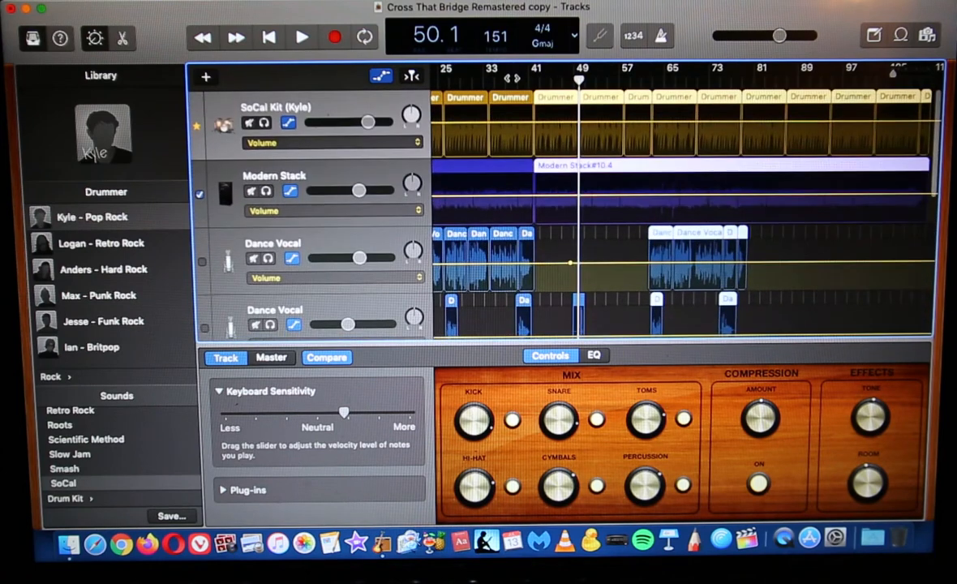
pyautogui.click(300, 37)
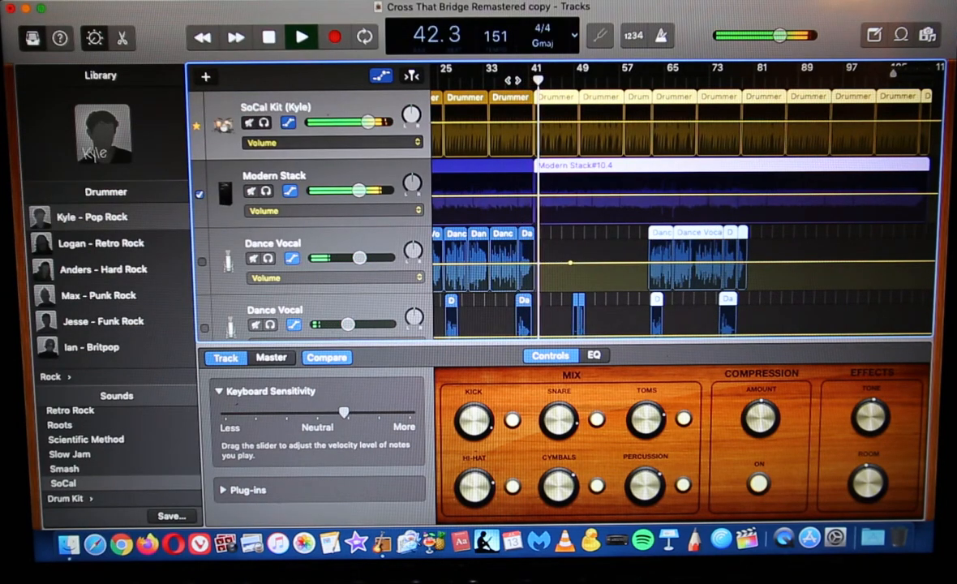
pyautogui.click(301, 37)
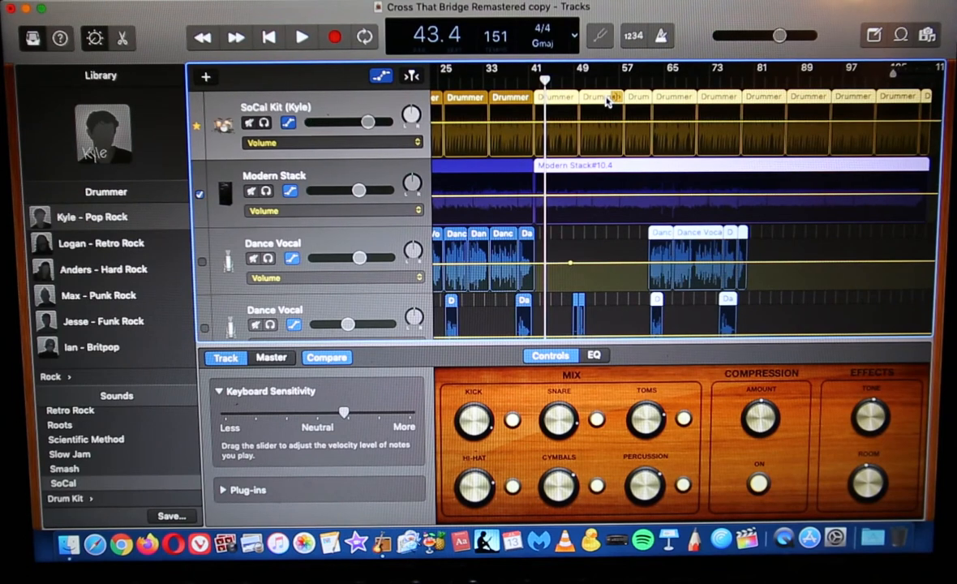
pyautogui.moveTo(563, 128)
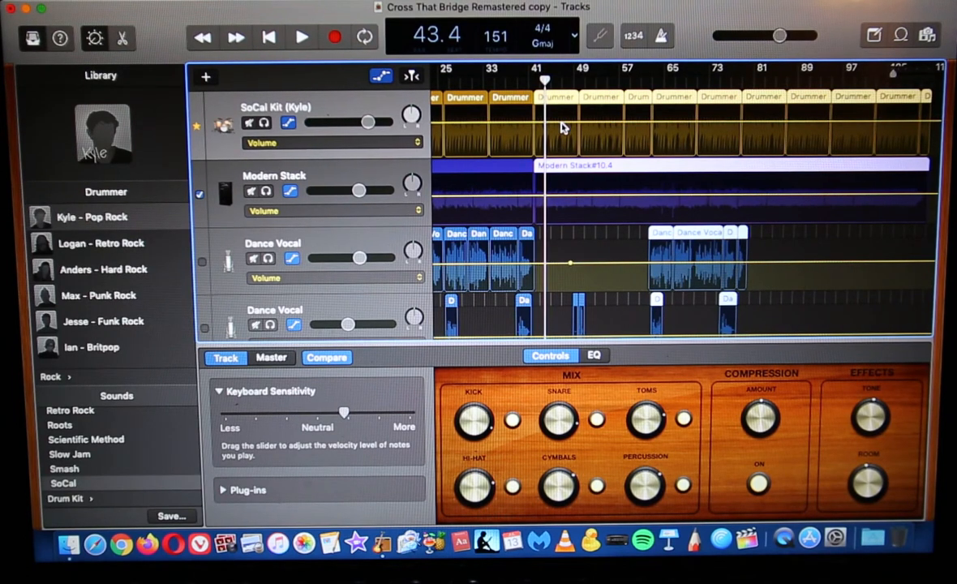